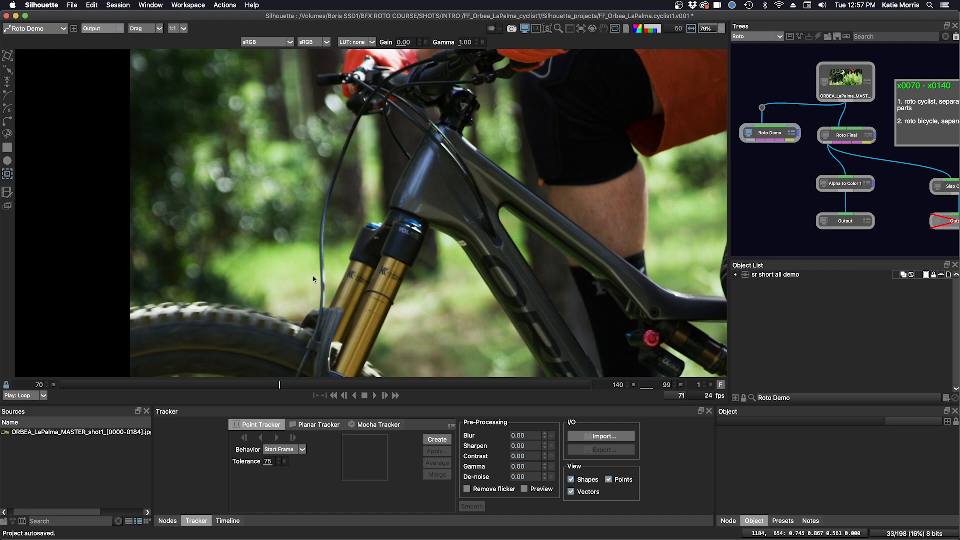
mouse_move(335, 311)
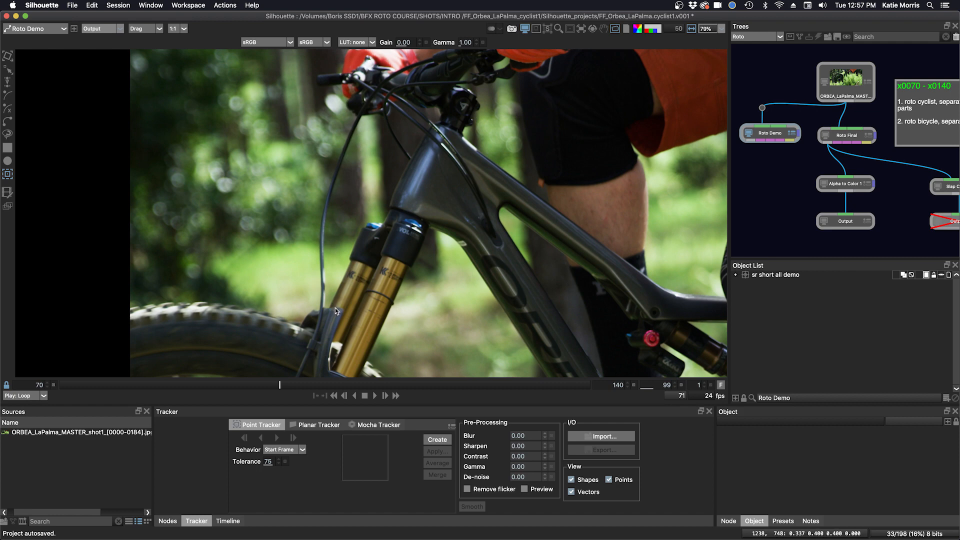
mouse_move(283, 392)
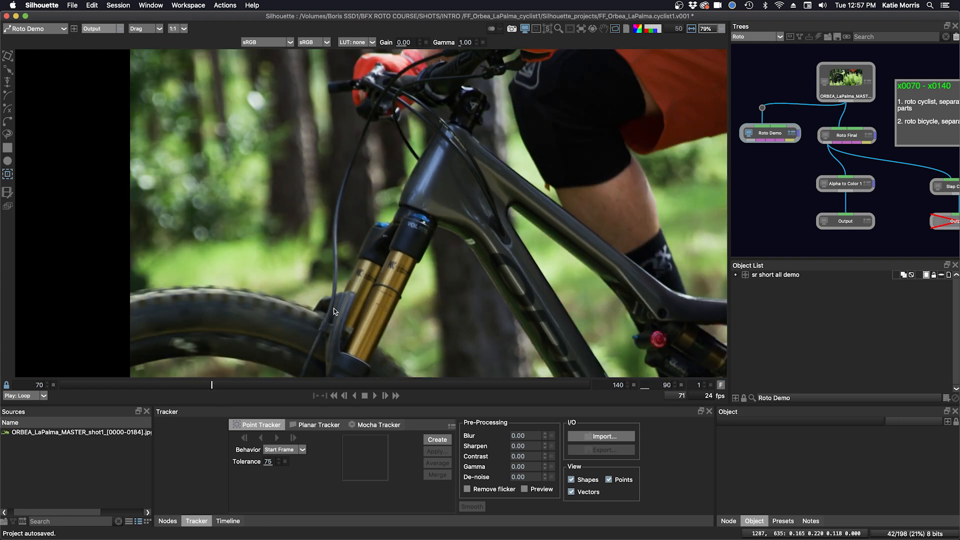
mouse_move(329, 324)
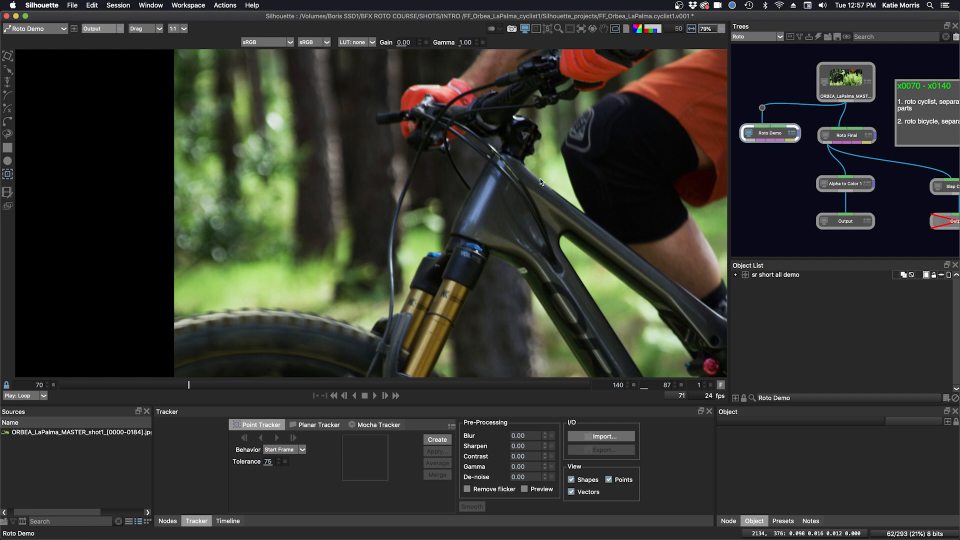
Switch the viewer display mode to the node's Foreground image
left_click(100, 28)
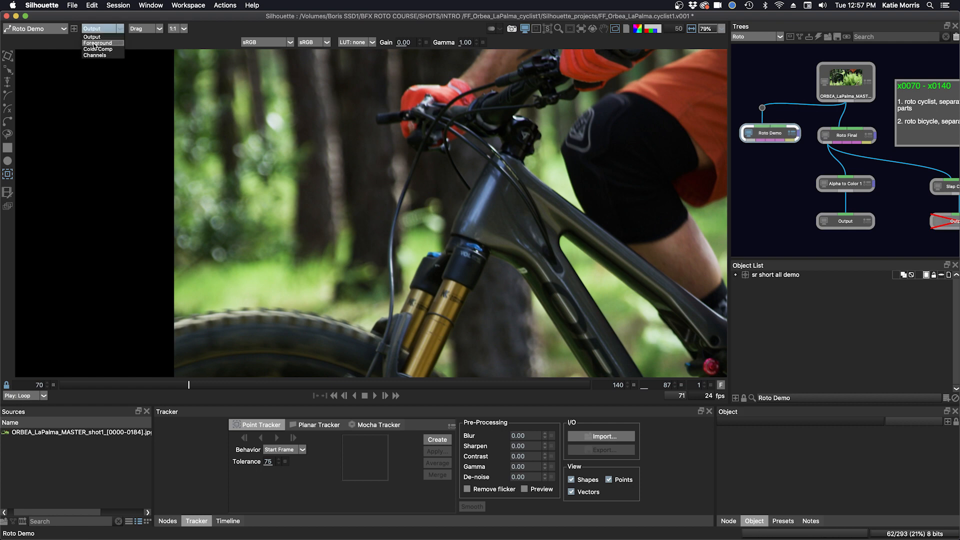
left_click(97, 43)
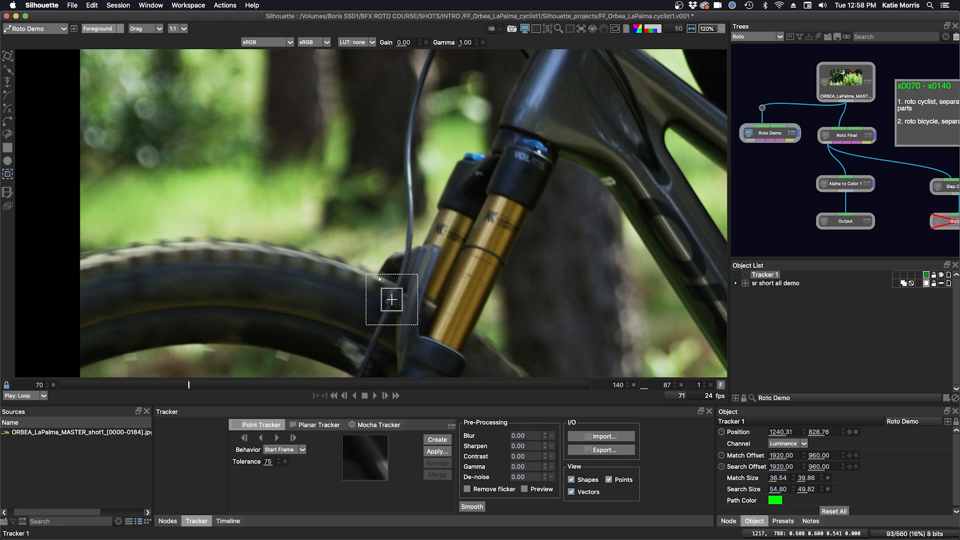
mouse_move(300, 477)
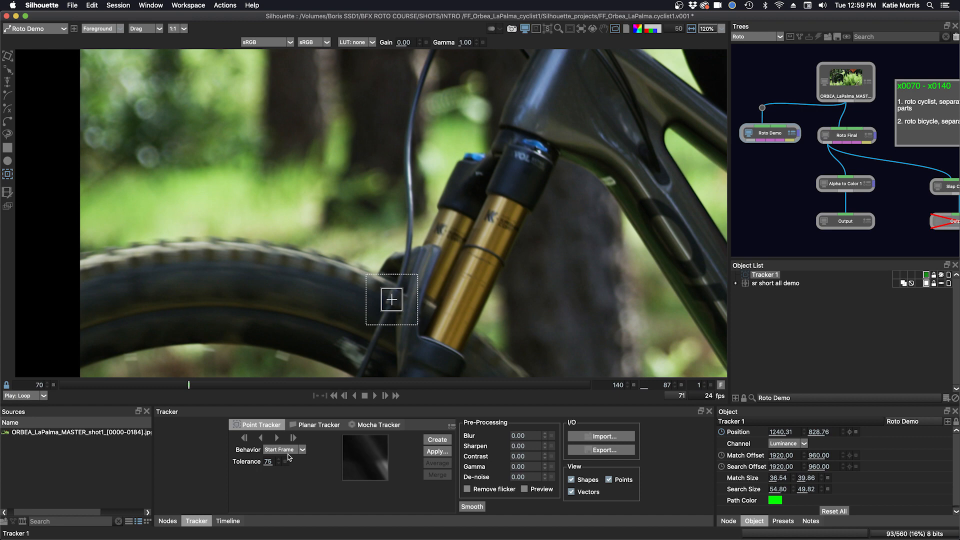
Set Tracker 1 to Every Frame behaviour, then track backward to frame 70 and forward
left_click(284, 449)
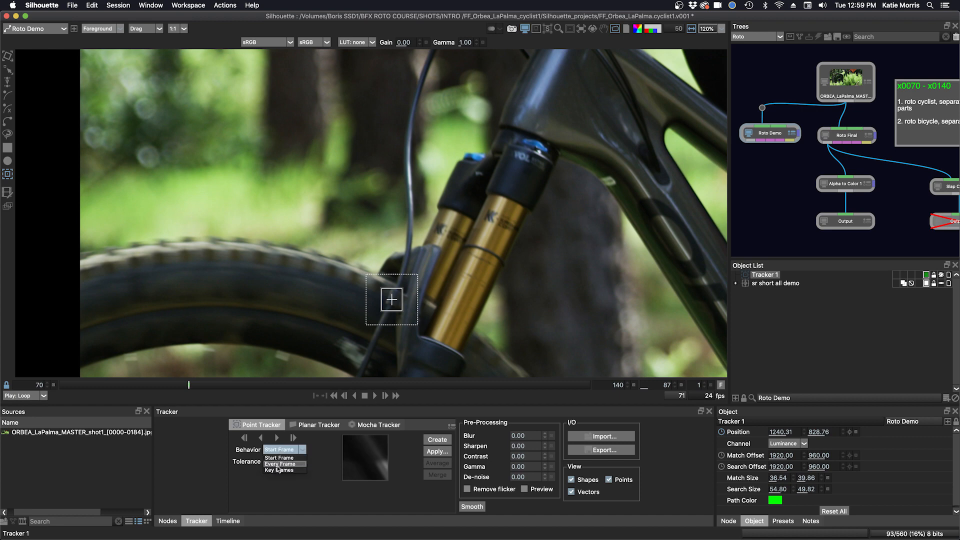
left_click(280, 464)
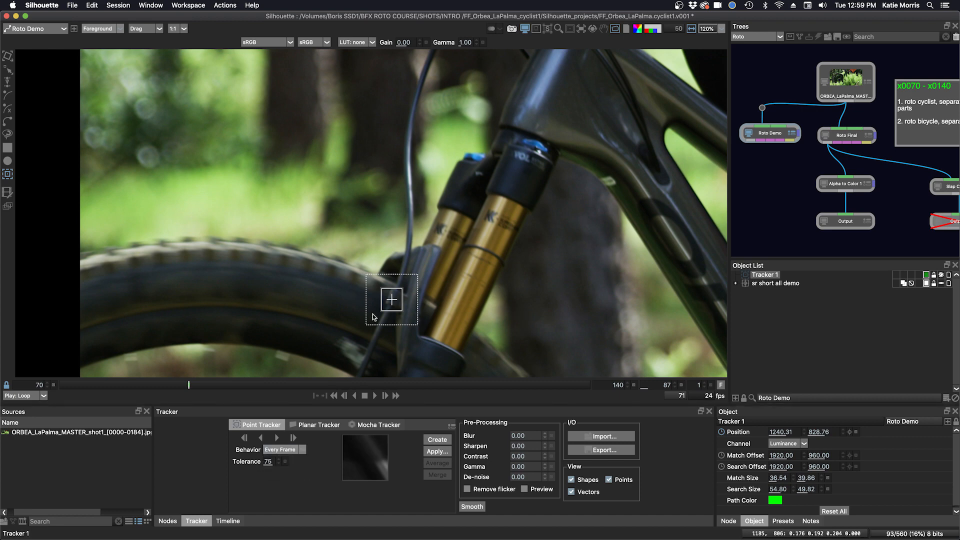
mouse_move(524, 325)
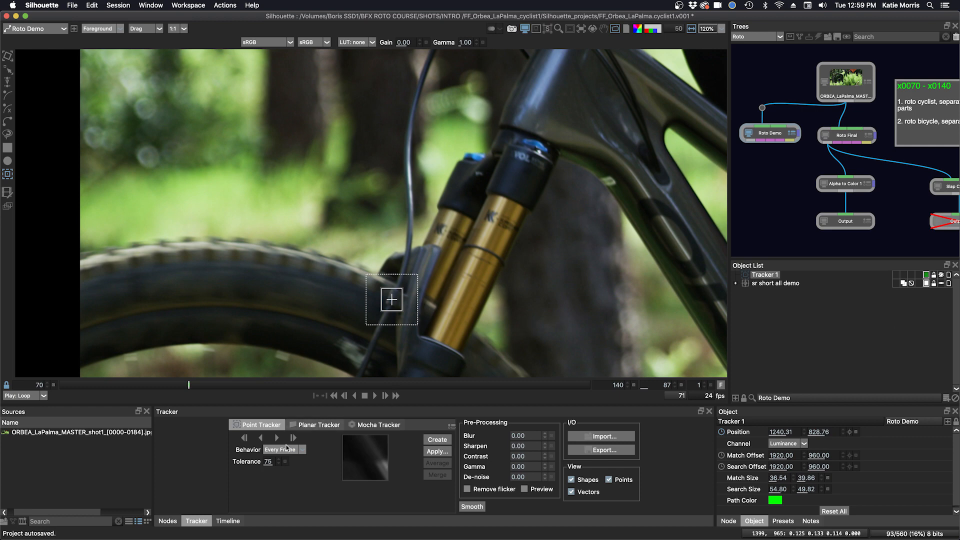
left_click(292, 437)
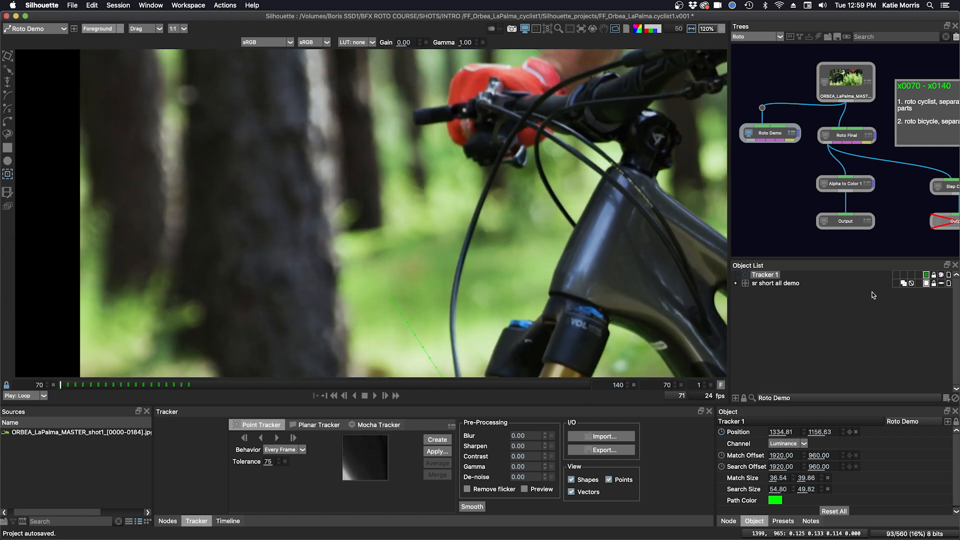
mouse_move(504, 350)
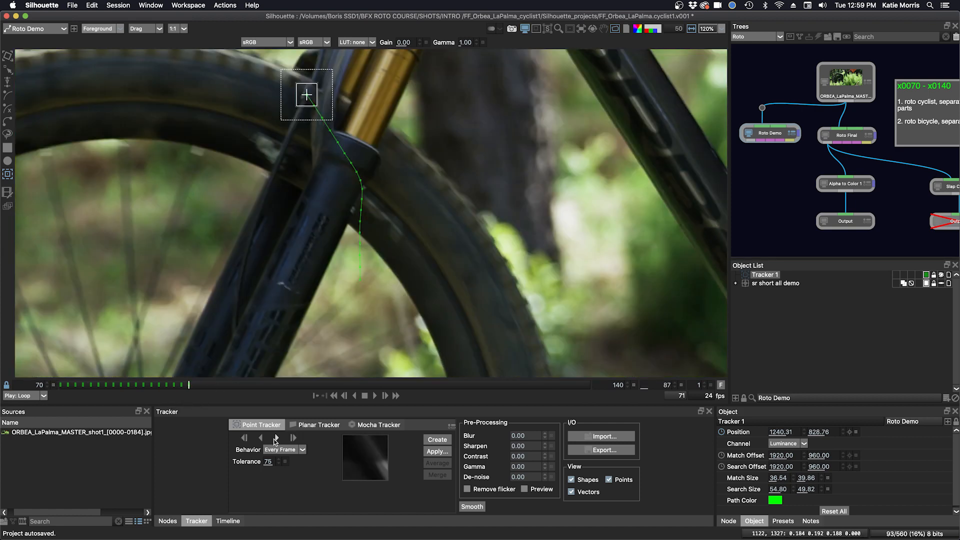
left_click(276, 437)
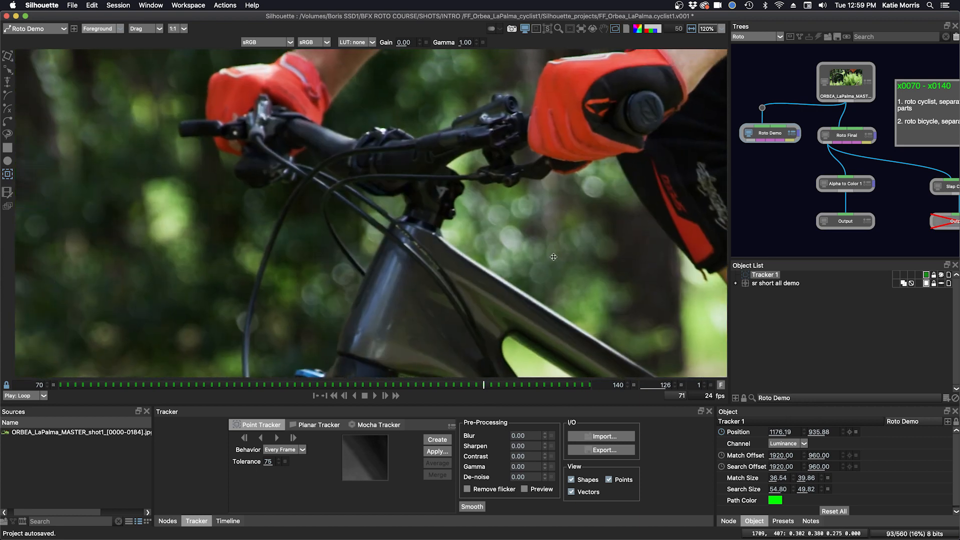
Add Tracker 2 on the brake wire beside the handlebar stem at frame 111
left_click(420, 384)
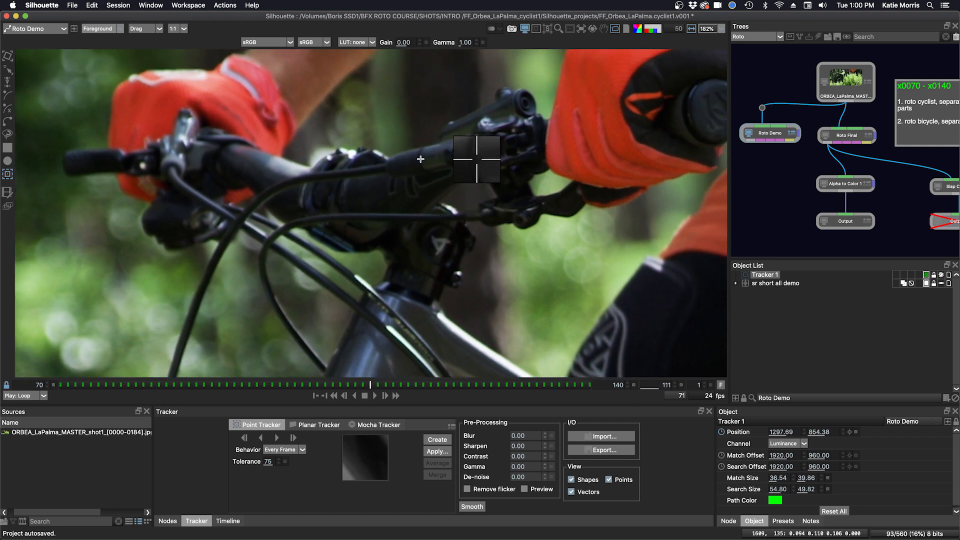
left_click(436, 440)
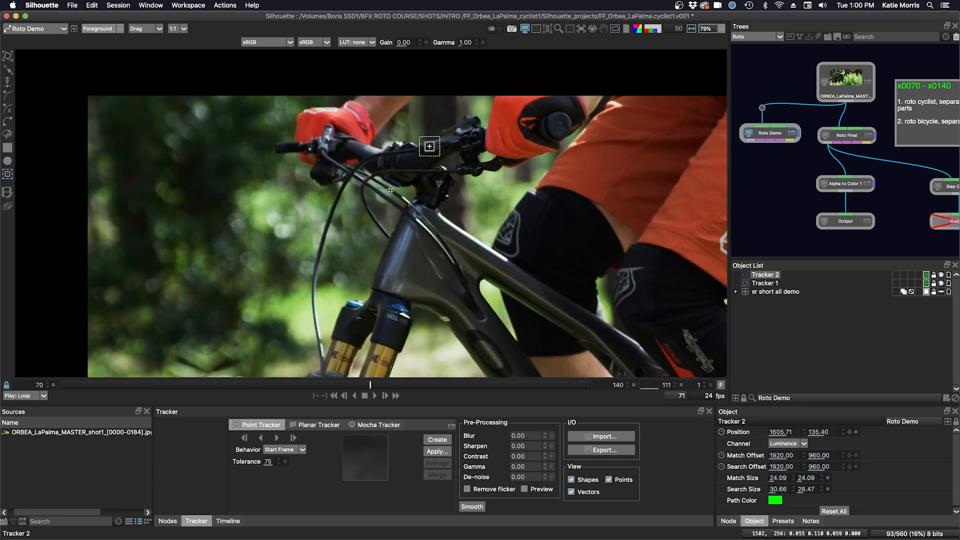
Track Tracker 2 forward through the shot using Every Frame reference behaviour
left_click(292, 439)
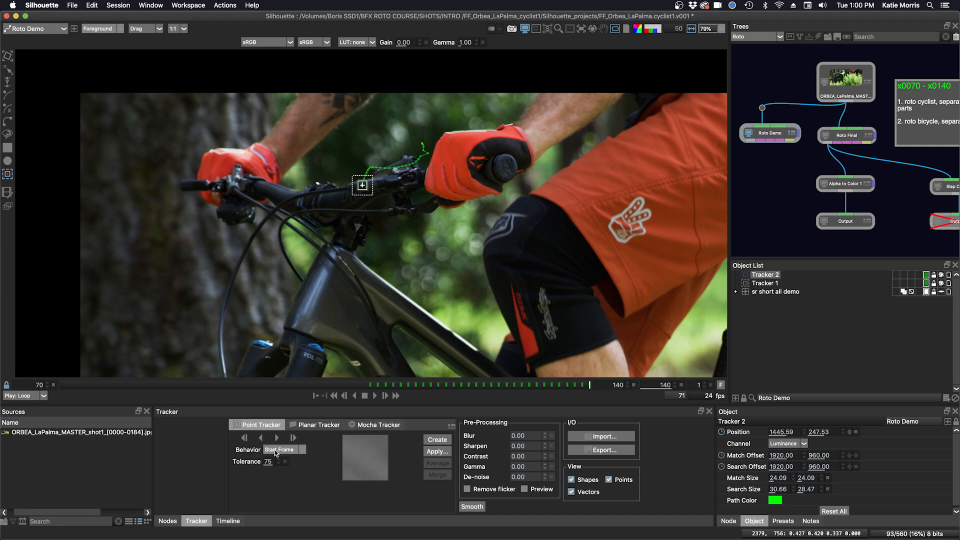
left_click(283, 451)
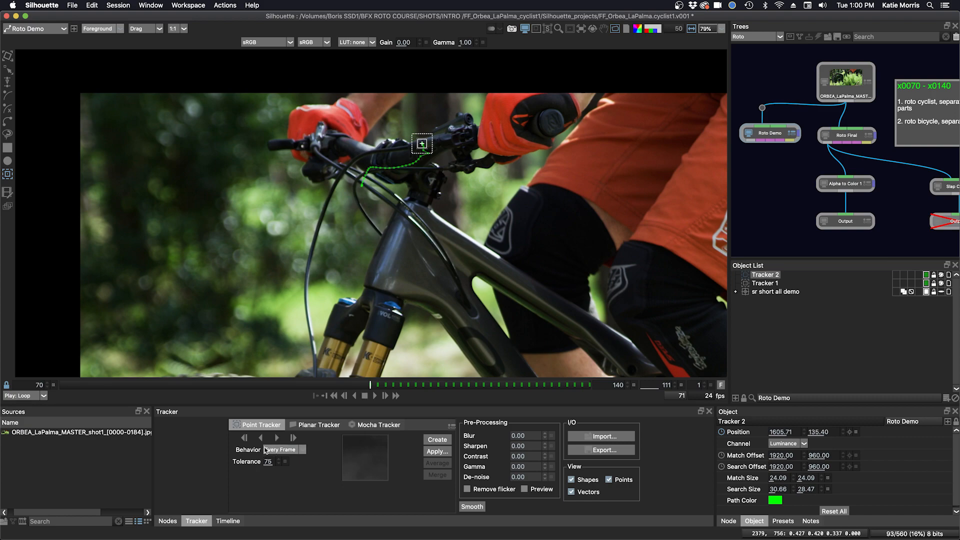
left_click(276, 437)
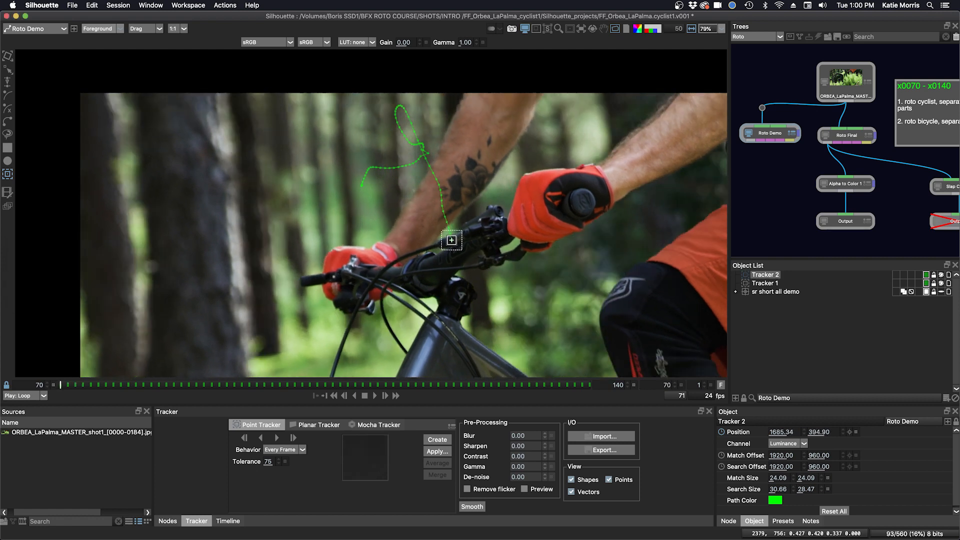
mouse_move(505, 281)
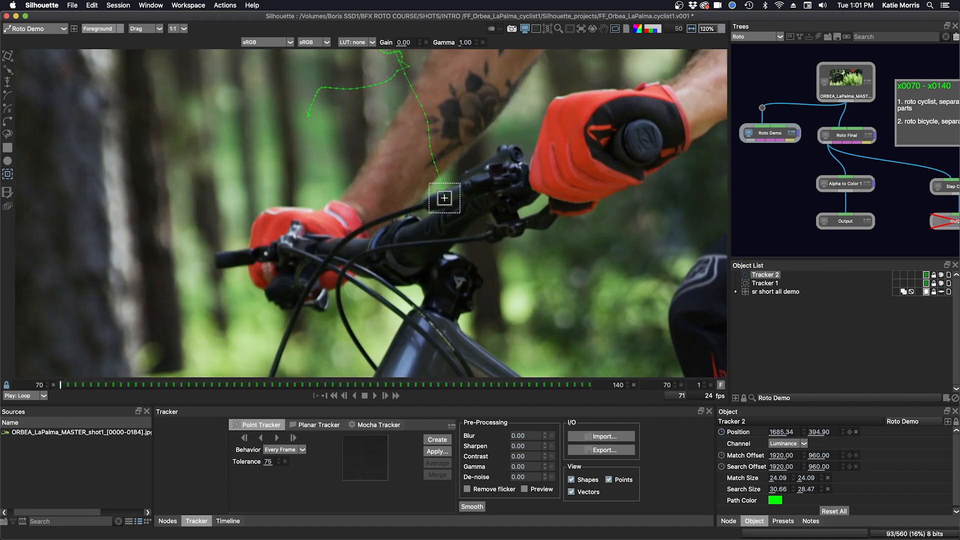
mouse_move(794, 323)
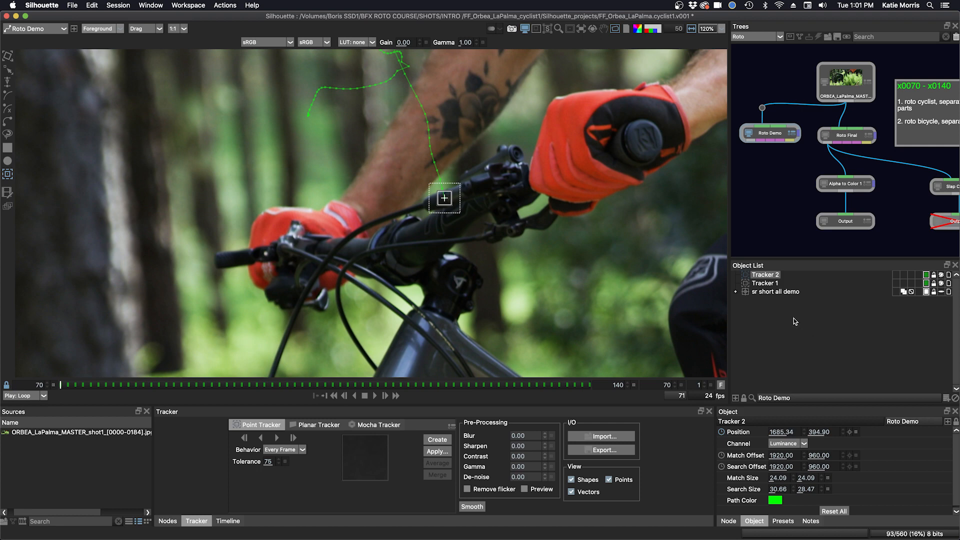
Match-move a new layer to Tracker 1 and Tracker 2, including scaling
left_click(764, 283)
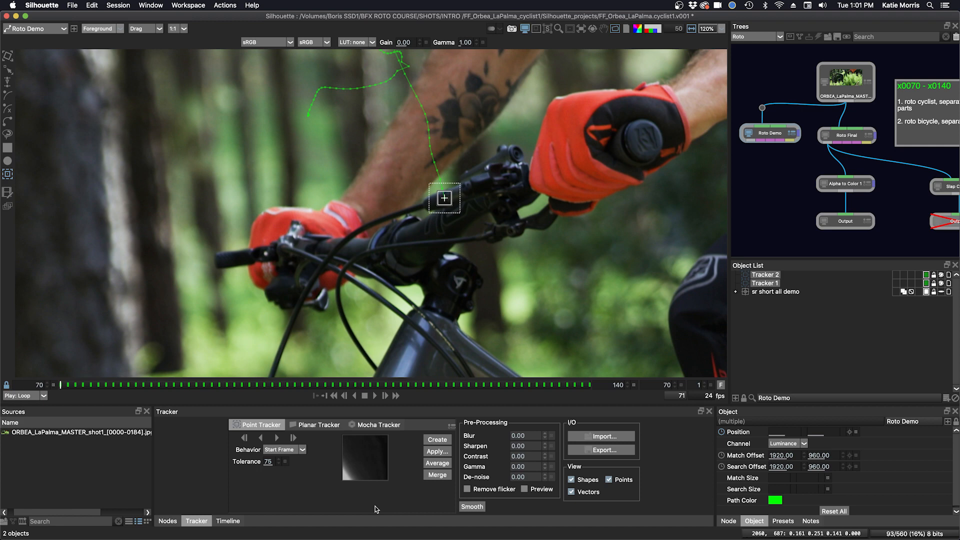
left_click(437, 451)
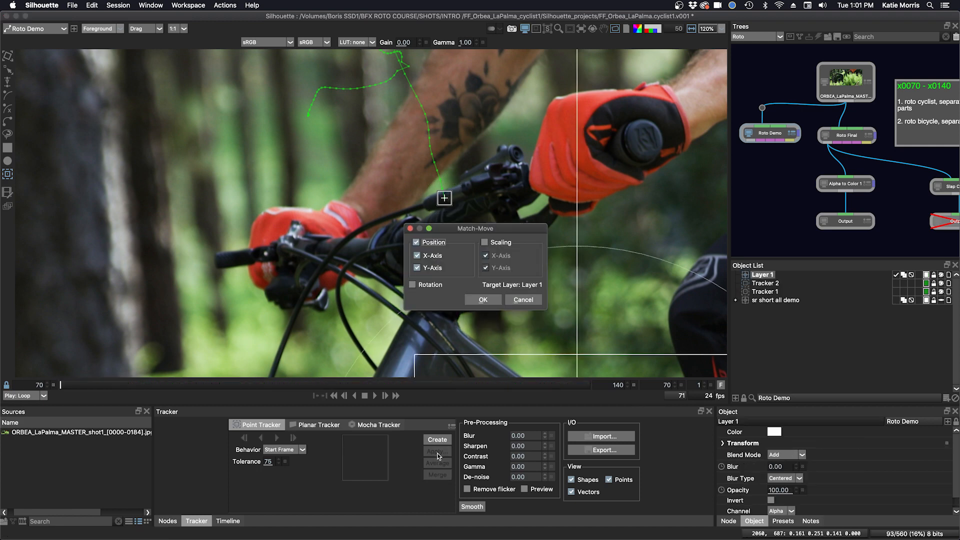
left_click(484, 242)
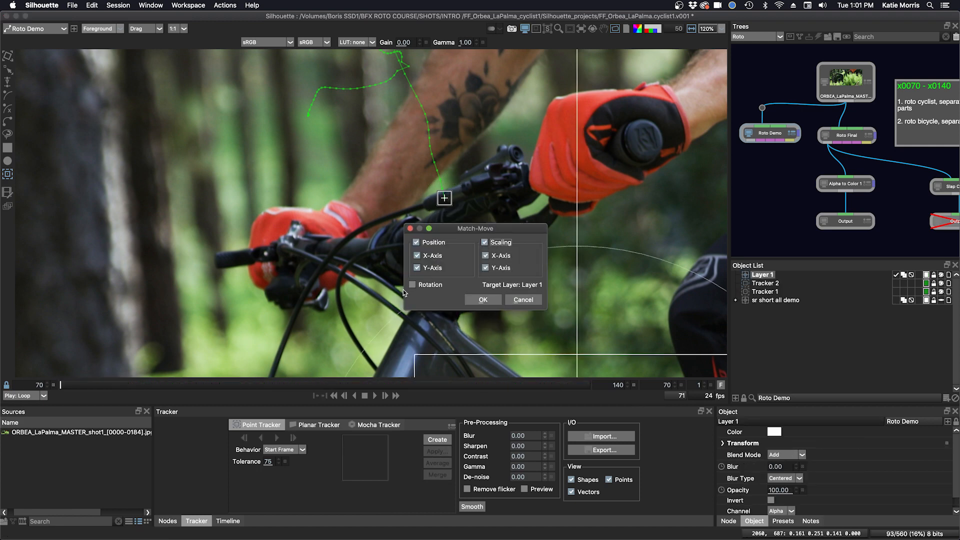
left_click(482, 300)
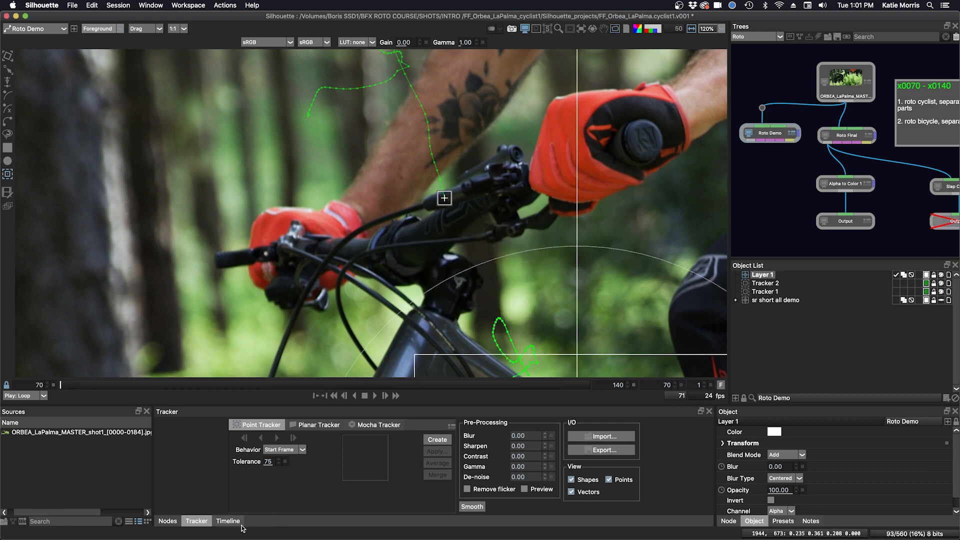
left_click(227, 521)
type("sl wire")
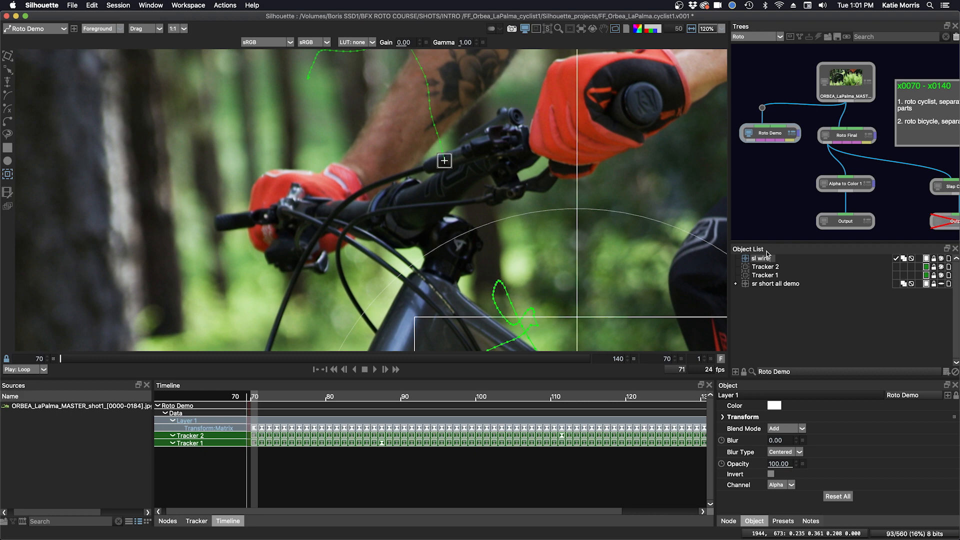
Rename the match-moved Layer 1 to 'sl wire' in the Object List
left_click(762, 258)
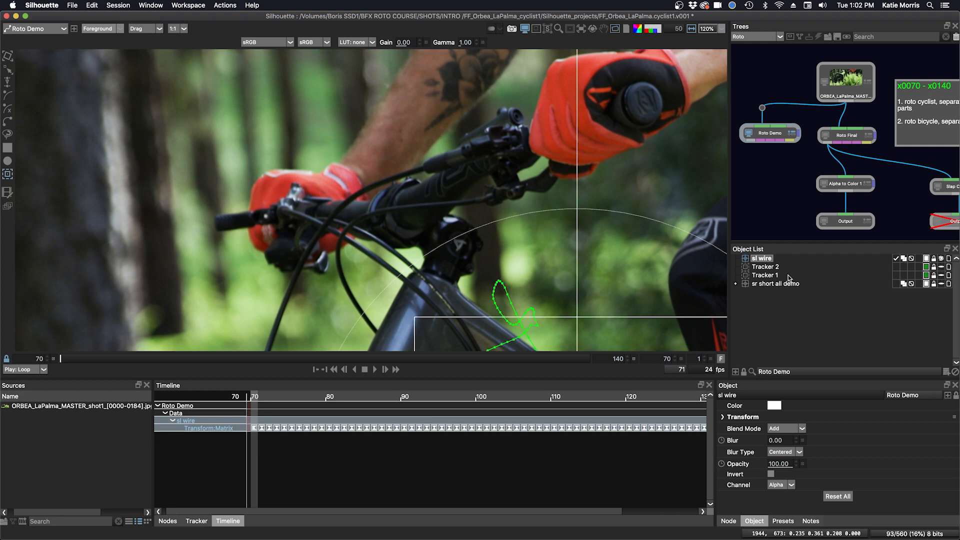
scroll("down", 3)
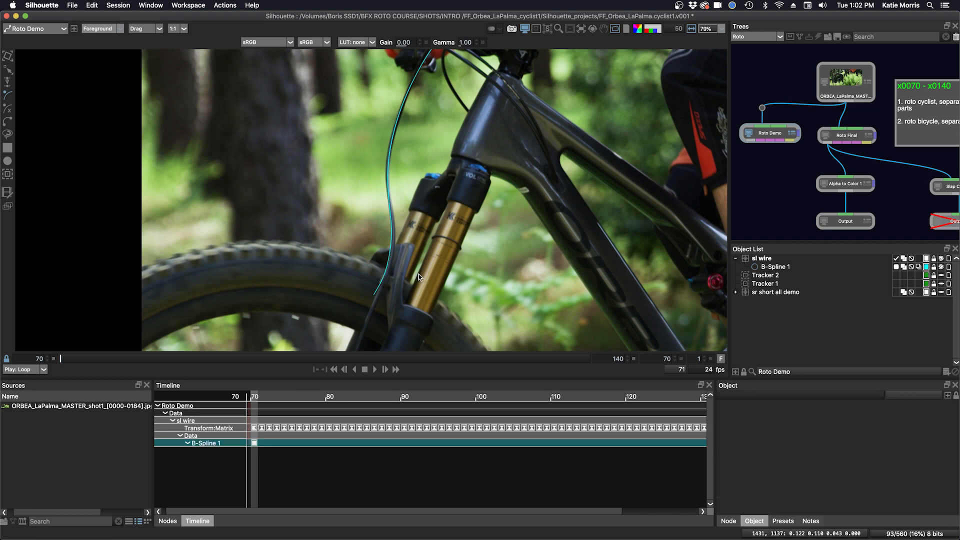
mouse_move(419, 277)
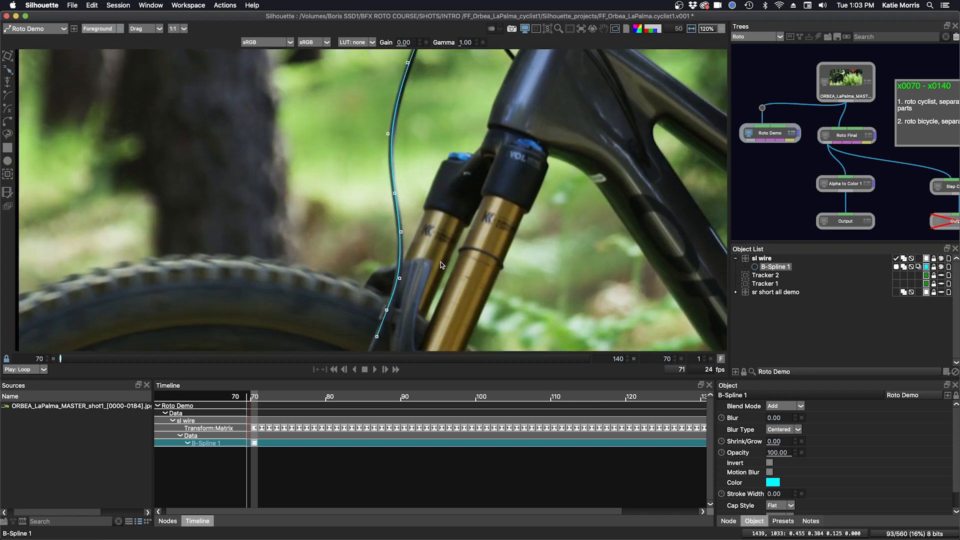
mouse_move(497, 281)
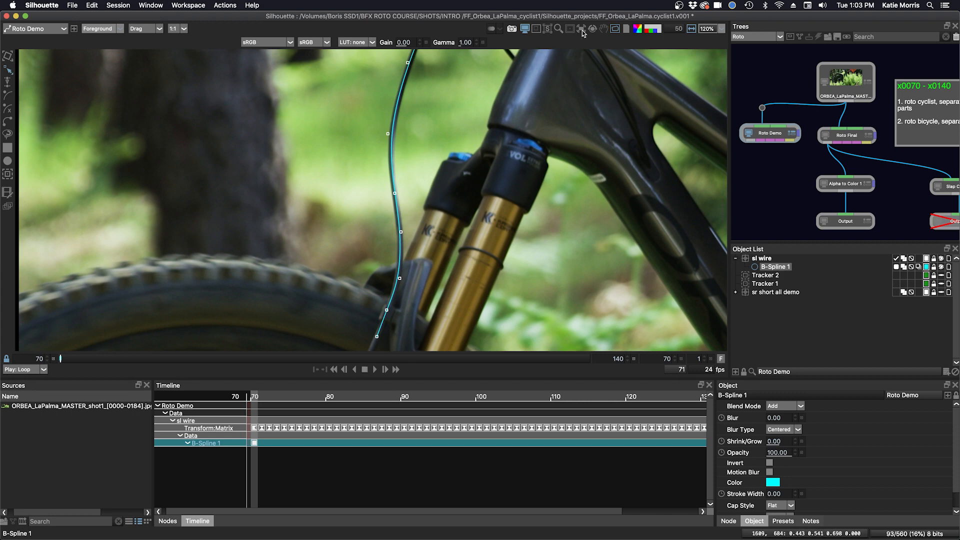
Open the viewer's list of layer and node display options
left_click(580, 29)
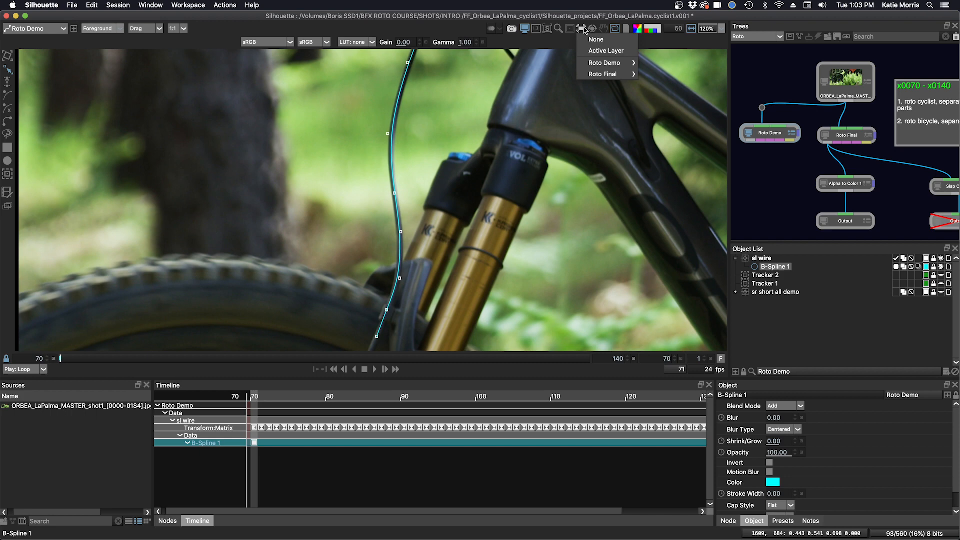
mouse_move(605, 62)
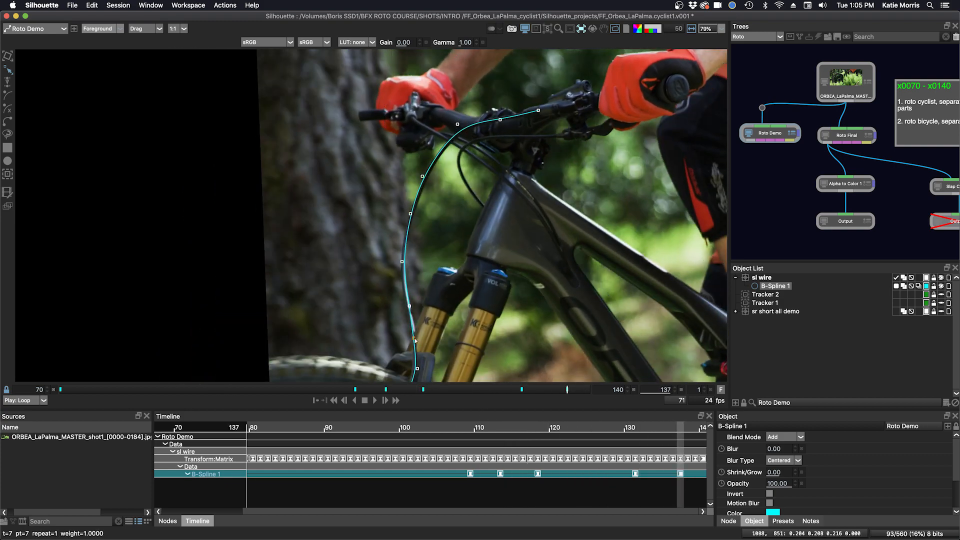
Jump to frame 109 and select a B-Spline 1 point to realign onto the wire
left_click(468, 435)
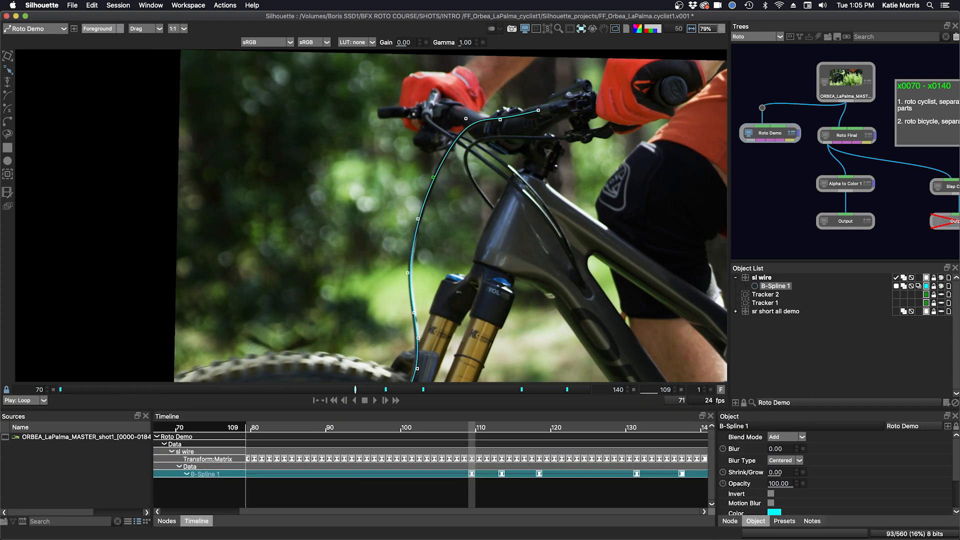
mouse_move(442, 310)
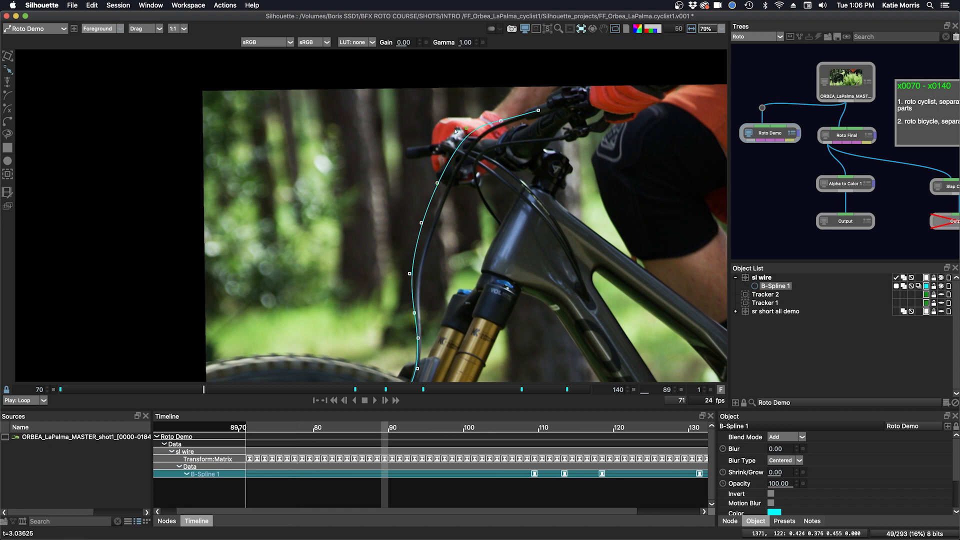
left_click(412, 275)
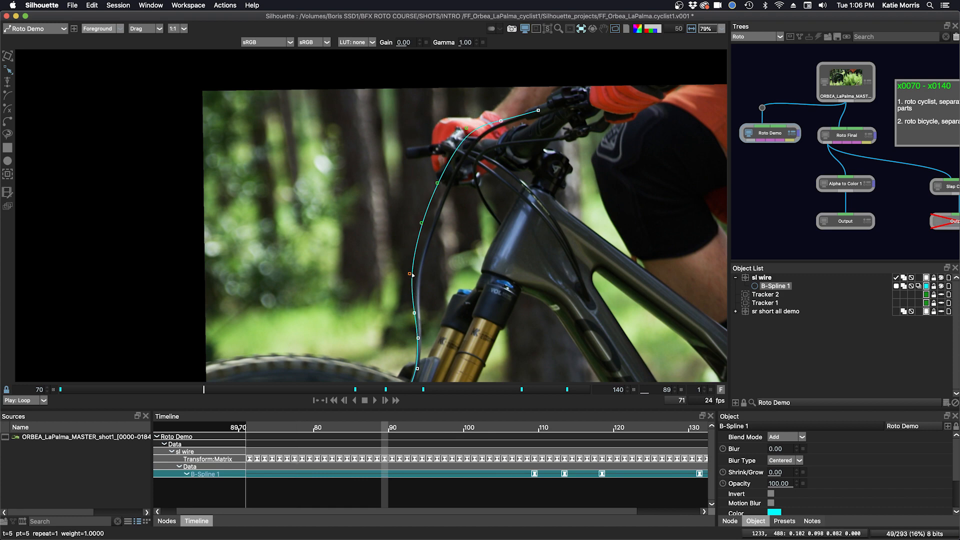